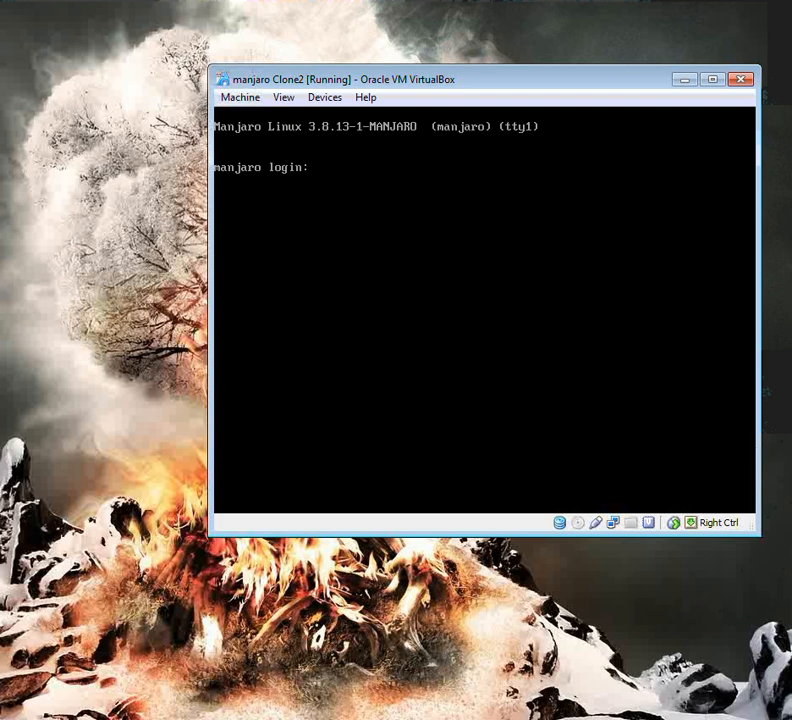
pyautogui.moveTo(648, 268)
pyautogui.write('anthony')
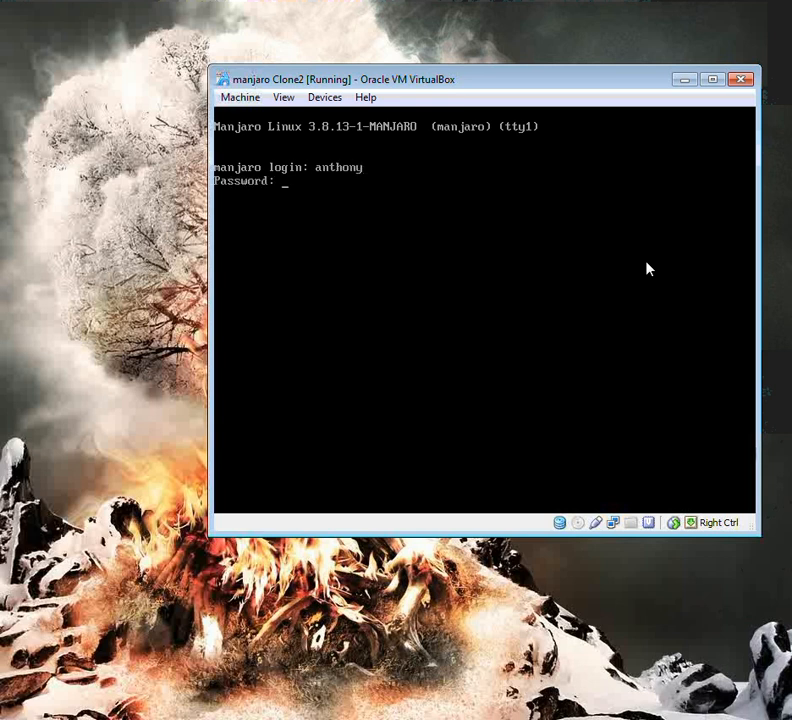
# Step: Submit the password at the Manjaro text console to reach a shell prompt
pyautogui.press('Return')
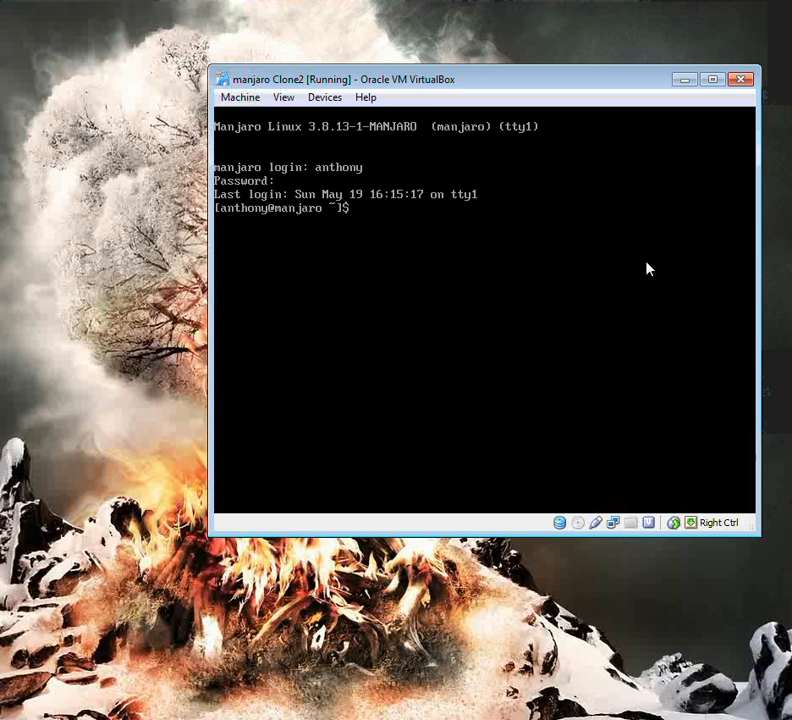
# Step: Run 'sudo pacman -S lxde' to start installing the LXDE package group
pyautogui.write('sudo pacma')
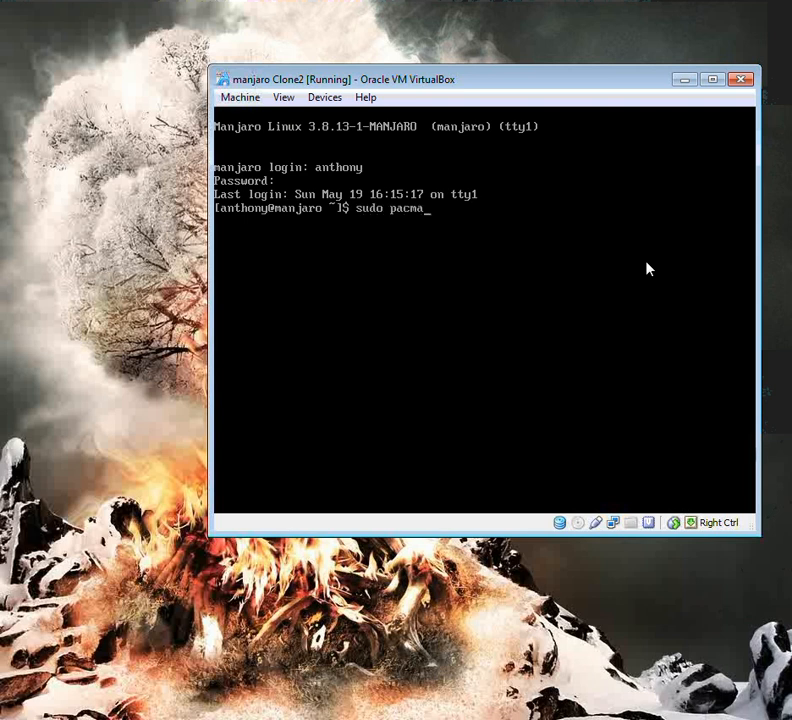
pyautogui.write('n -')
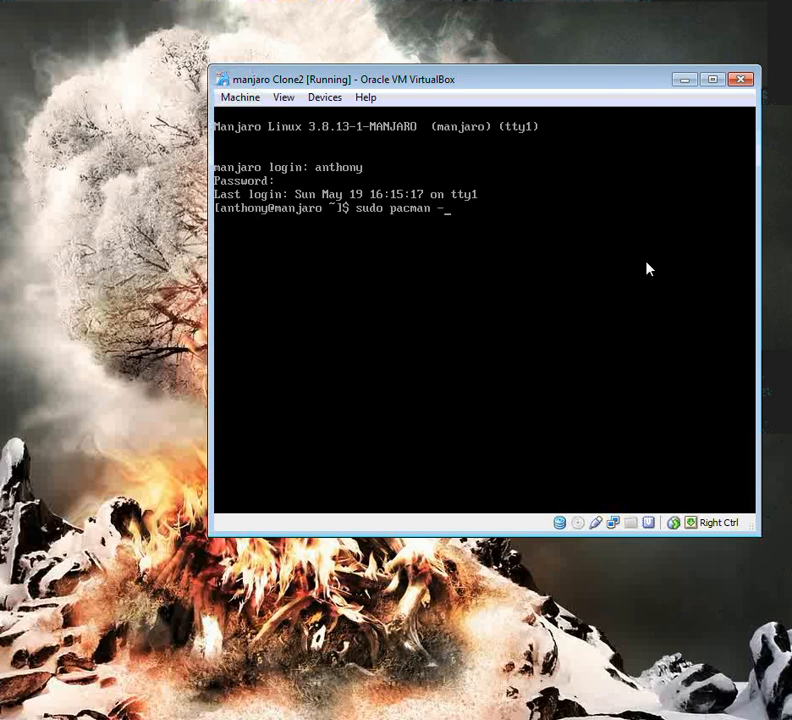
pyautogui.write('S lx')
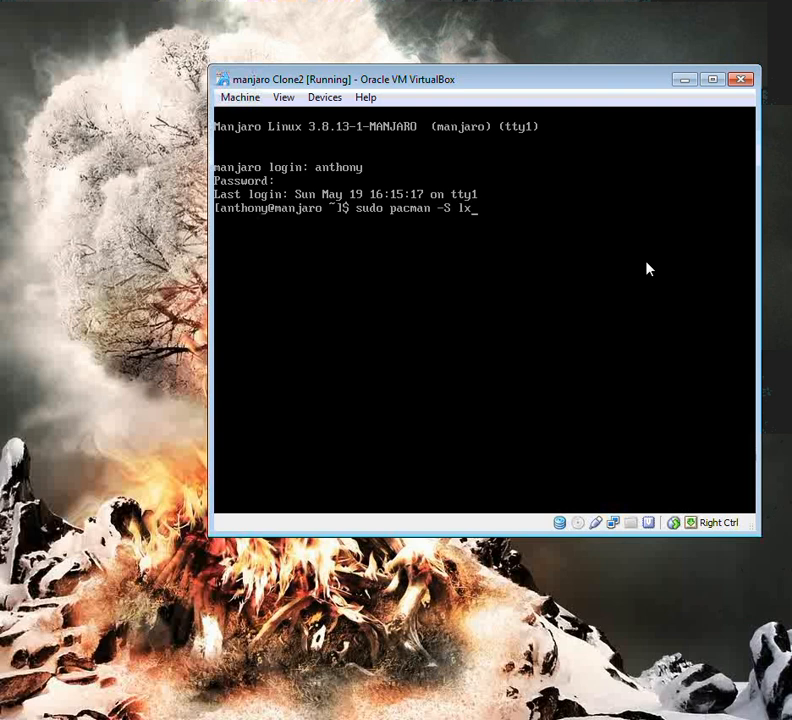
pyautogui.press('Return')
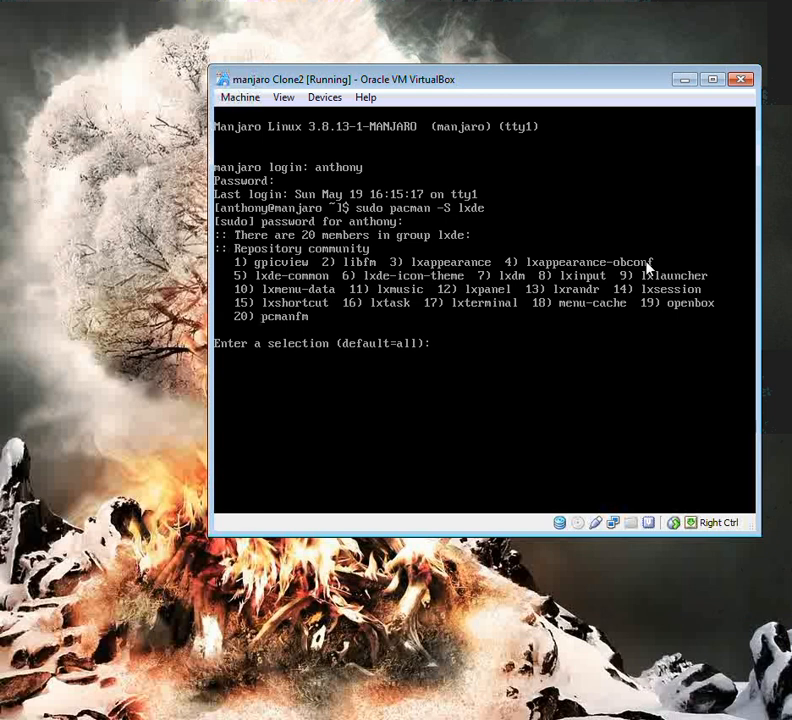
# Step: Accept the default selection of all 20 LXDE members and let the 45 packages install
pyautogui.press('Return')
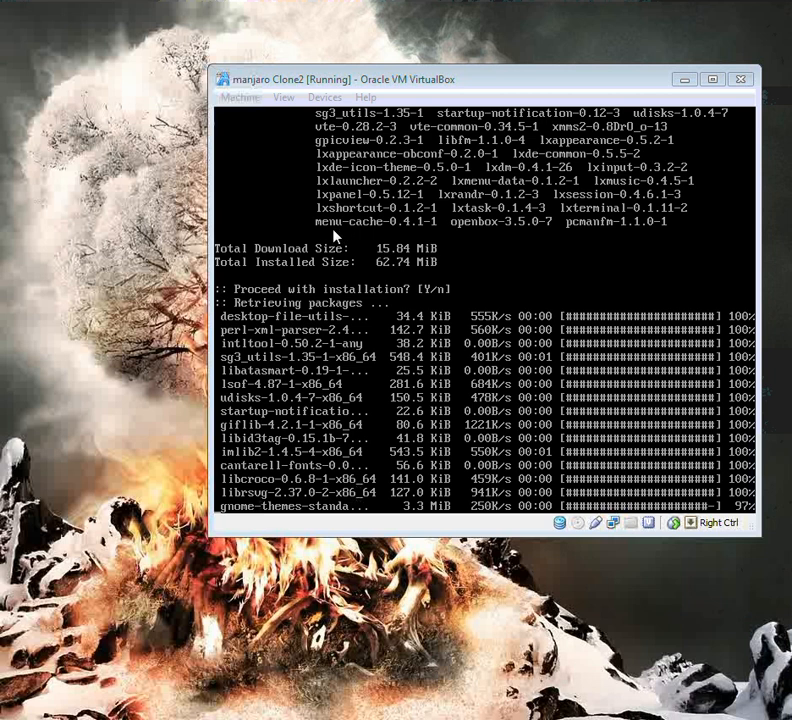
pyautogui.scroll(-3)
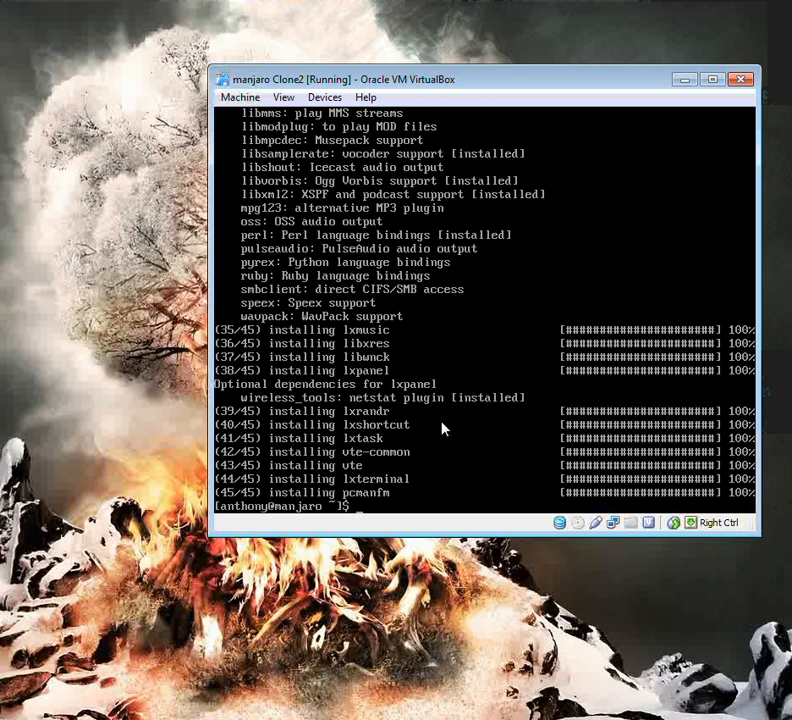
# Step: Run 'sudo systemctl enable lxdm.service -f' and begin entering the reboot command
pyautogui.write('s')
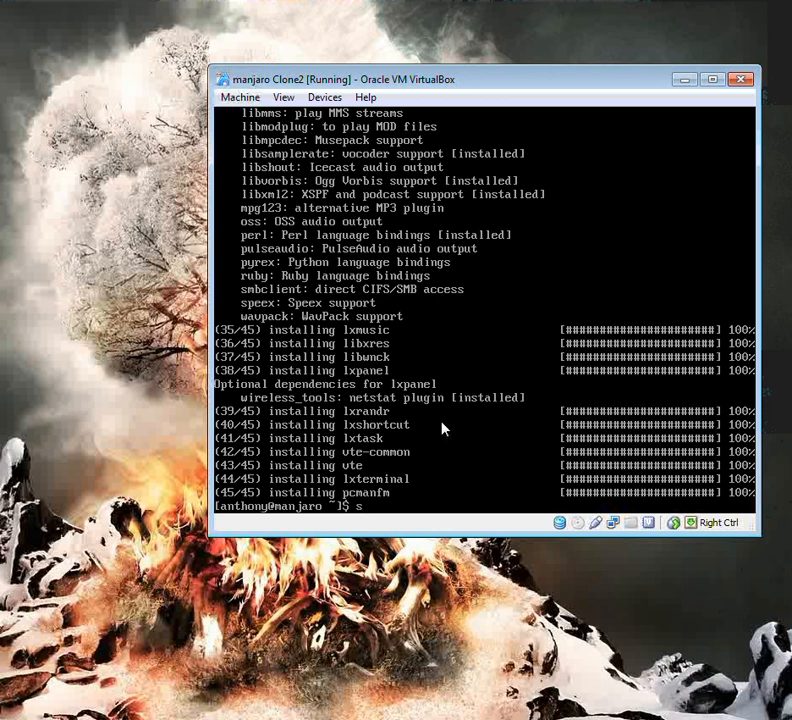
pyautogui.write('udo')
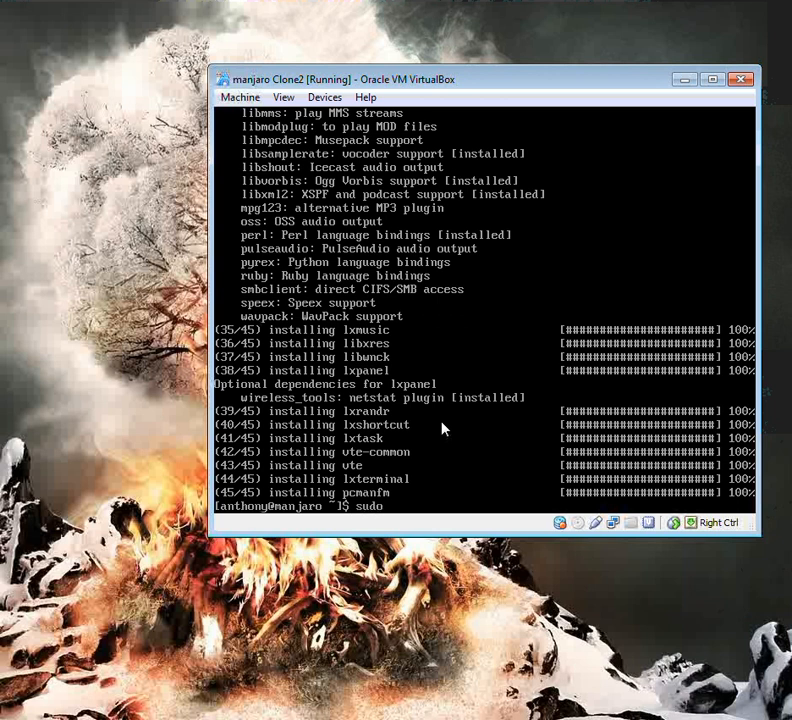
pyautogui.write('syste')
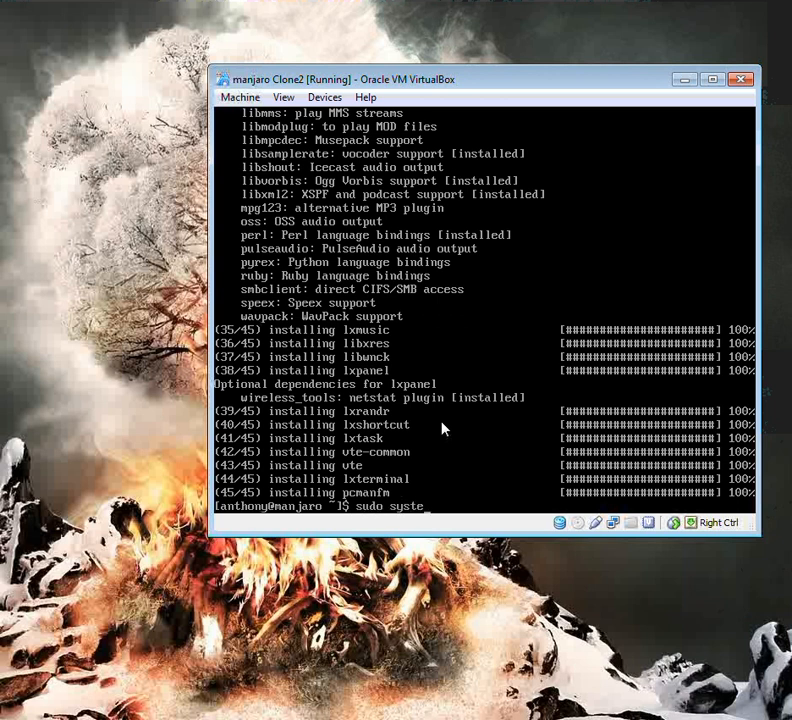
pyautogui.write('mctl')
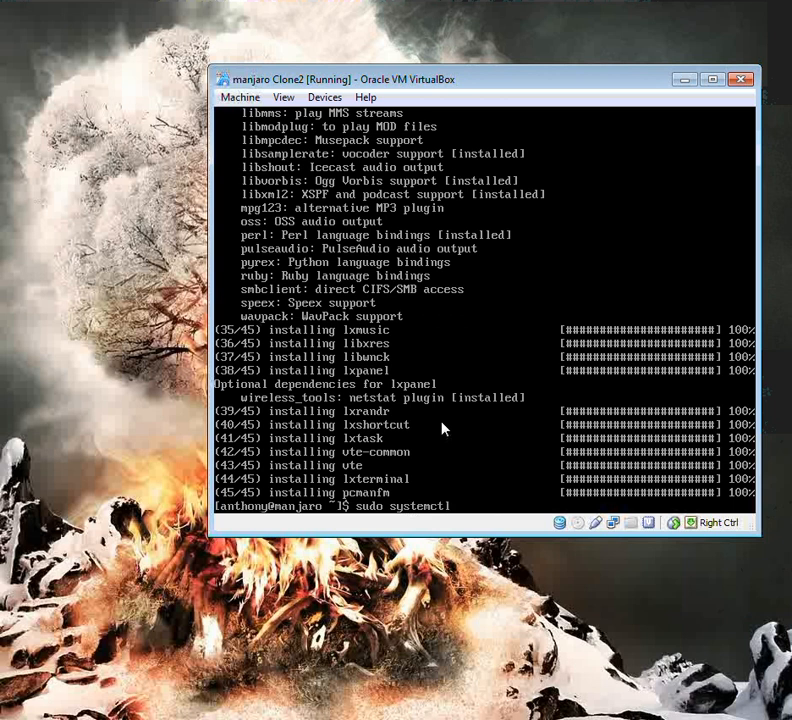
pyautogui.write('enable')
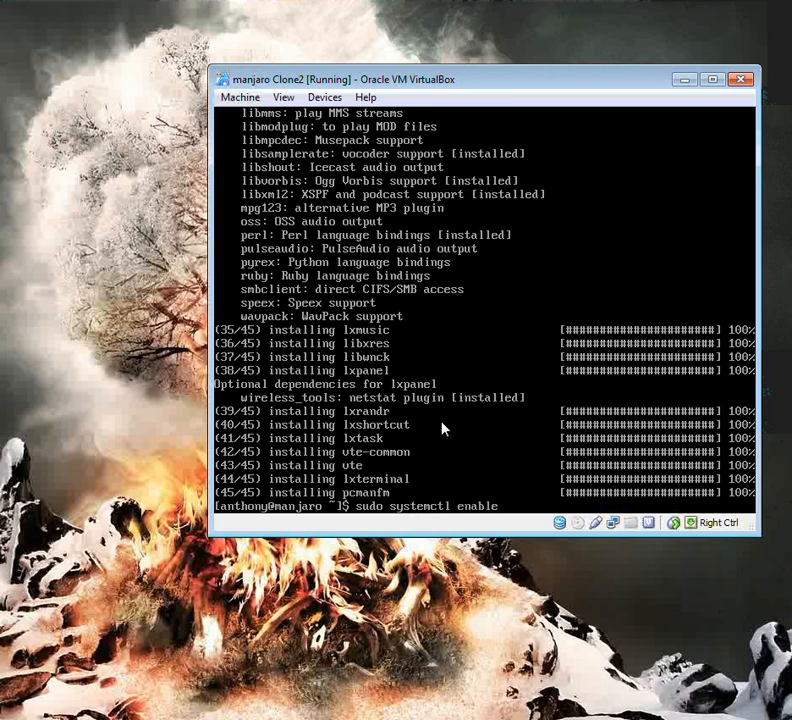
pyautogui.write('lxdm')
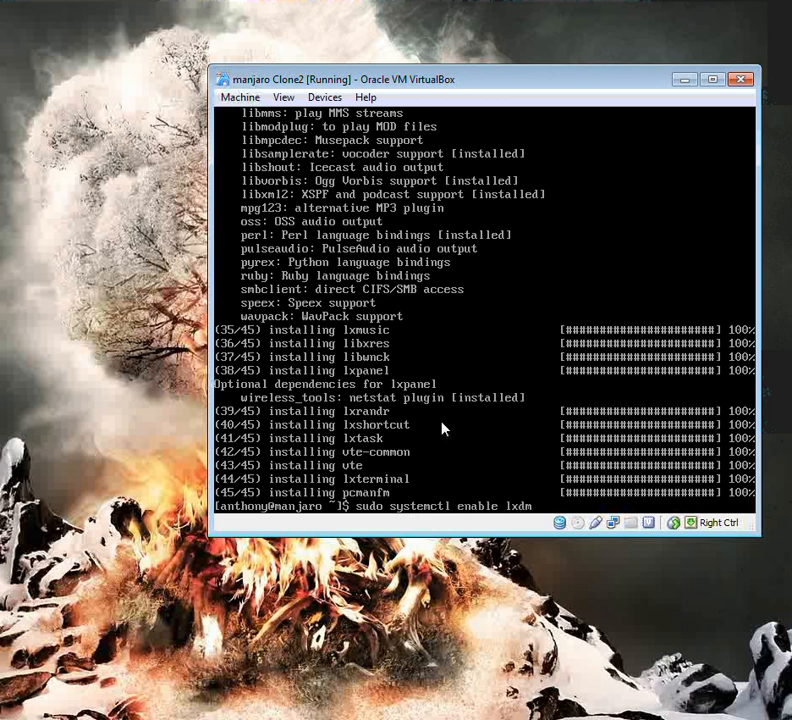
pyautogui.write('.service -f')
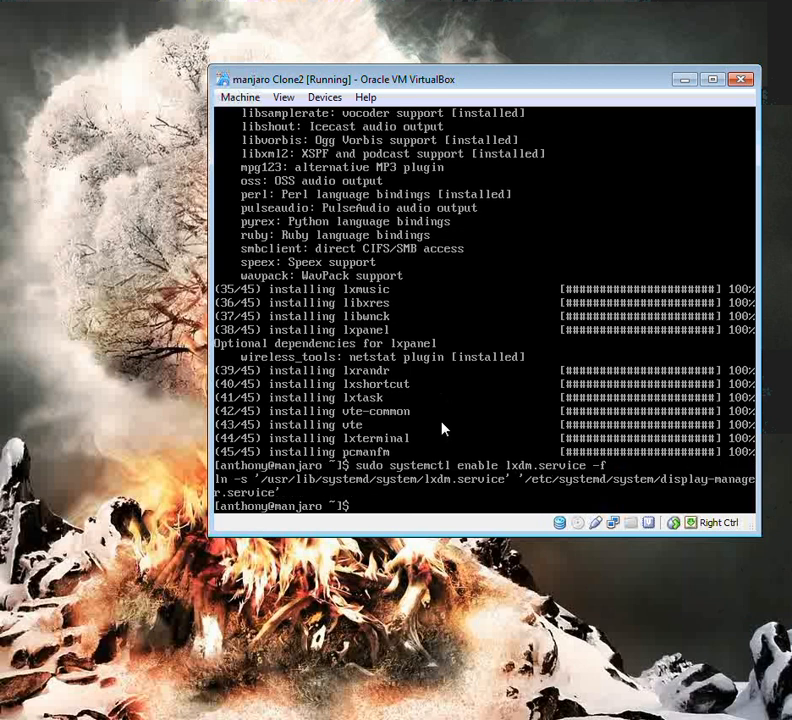
pyautogui.write('reboo')
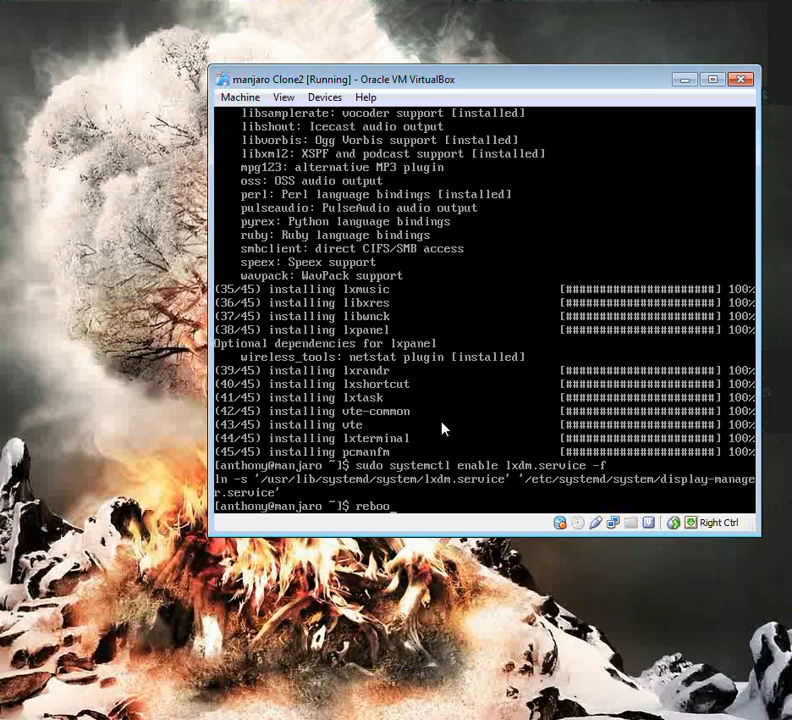
# Step: Reboot the VM and boot the default Manjaro Linux GRUB entry to the LXDM login screen
pyautogui.press('Return')
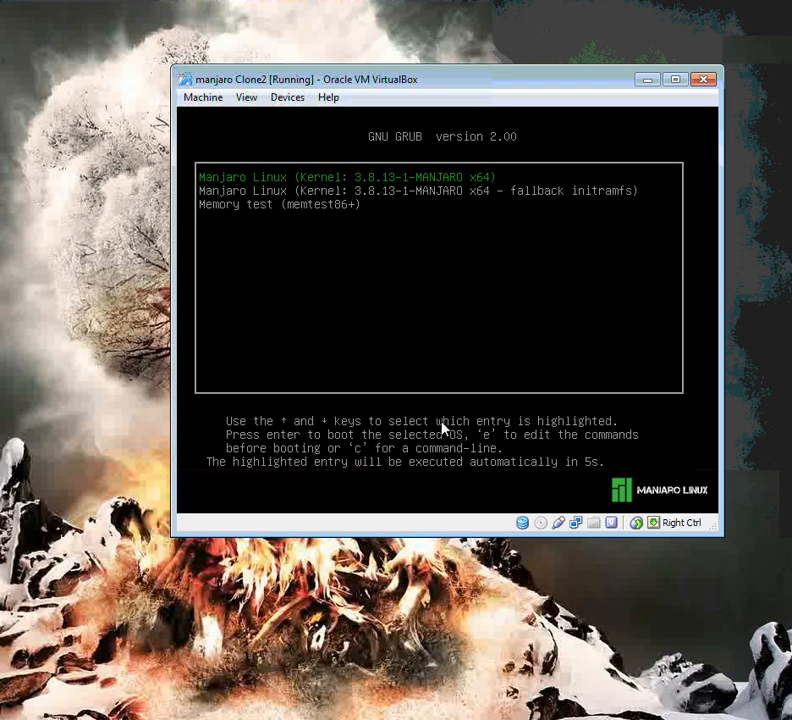
pyautogui.press('Return')
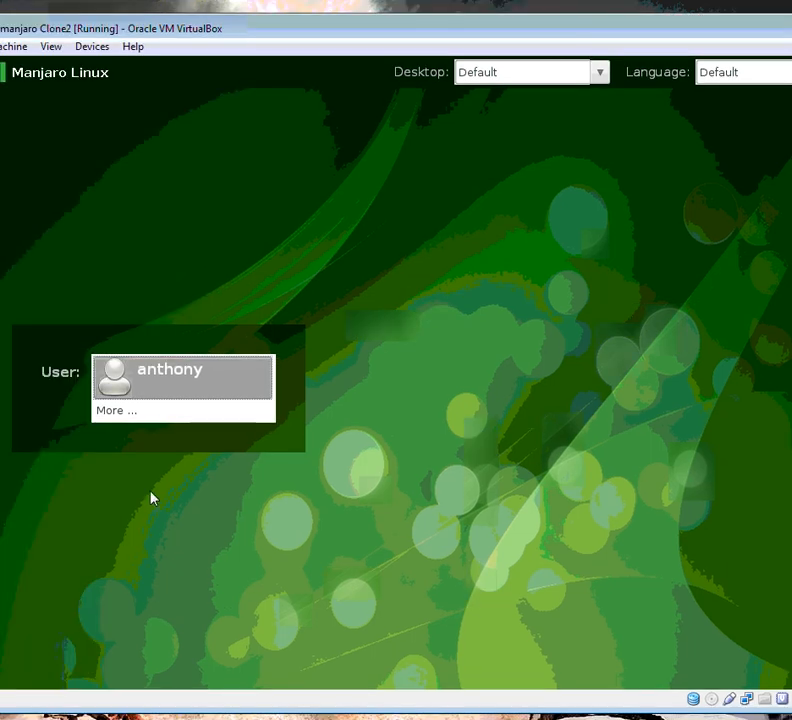
# Step: Log in through LXDM as the user with the LXDE desktop session selected
pyautogui.click(182, 377)
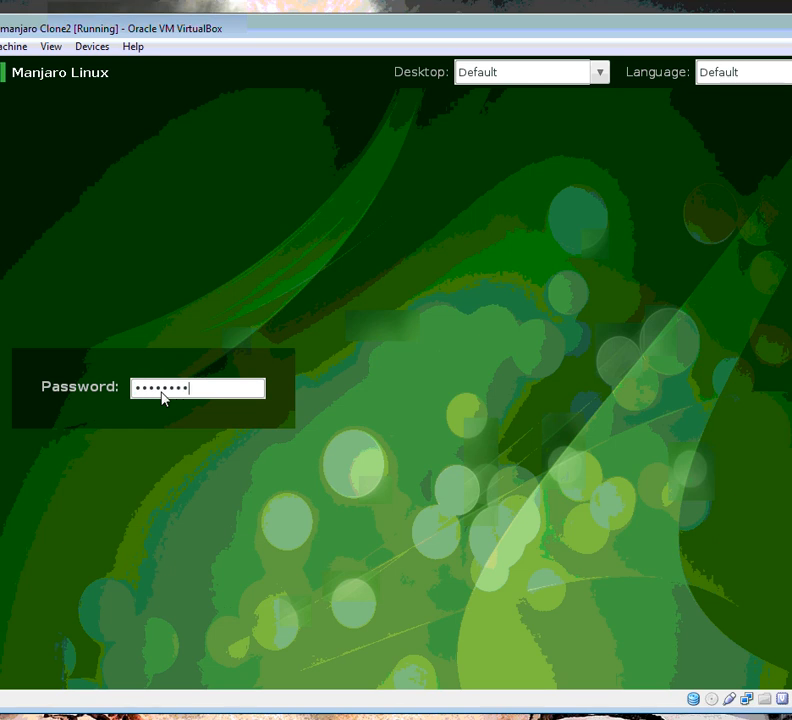
pyautogui.click(599, 71)
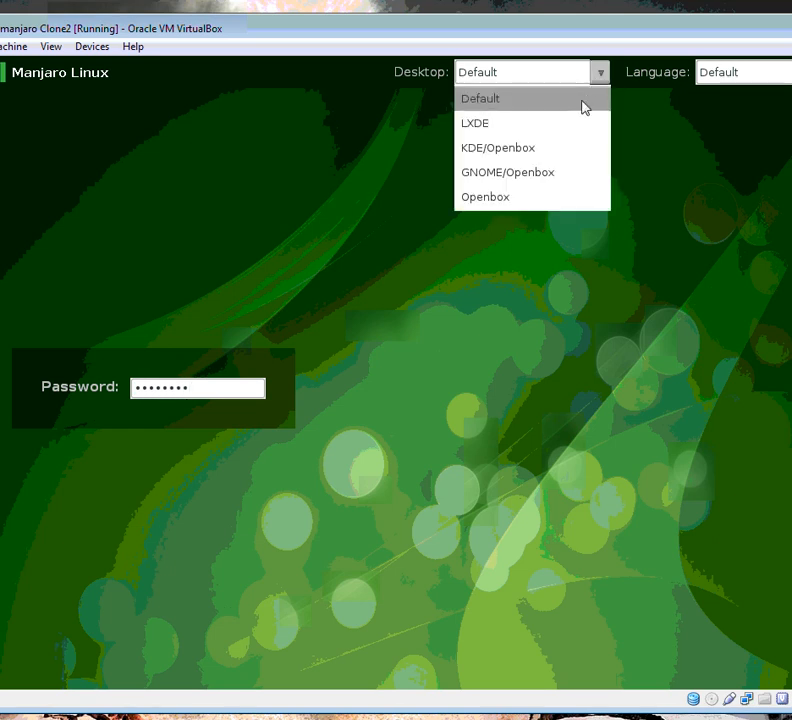
pyautogui.moveTo(476, 123)
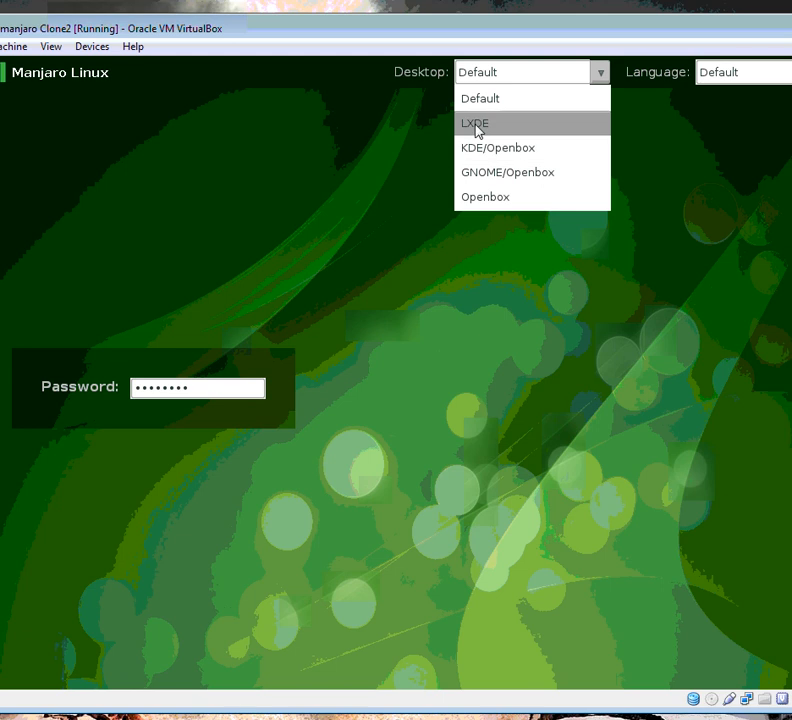
pyautogui.moveTo(489, 130)
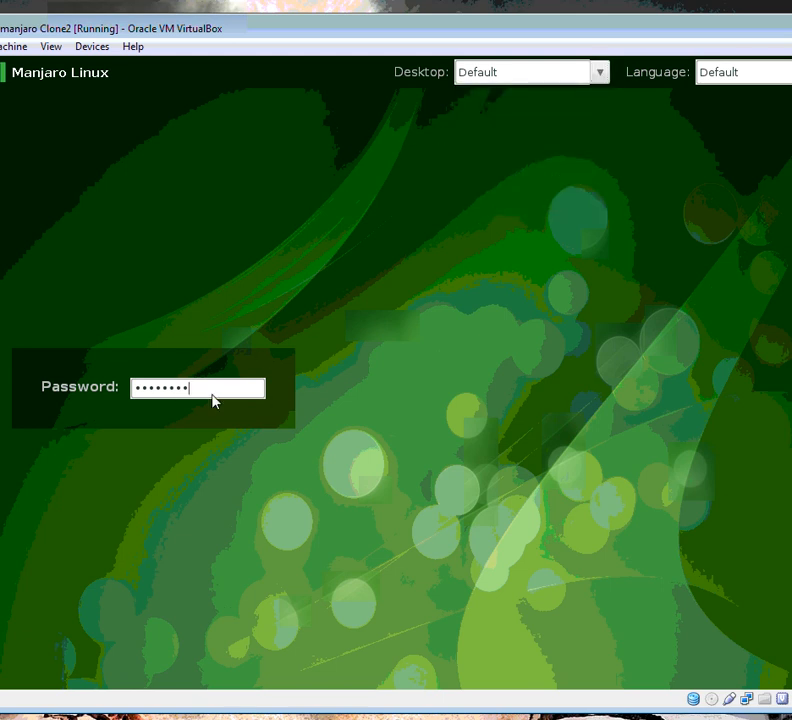
pyautogui.press('Return')
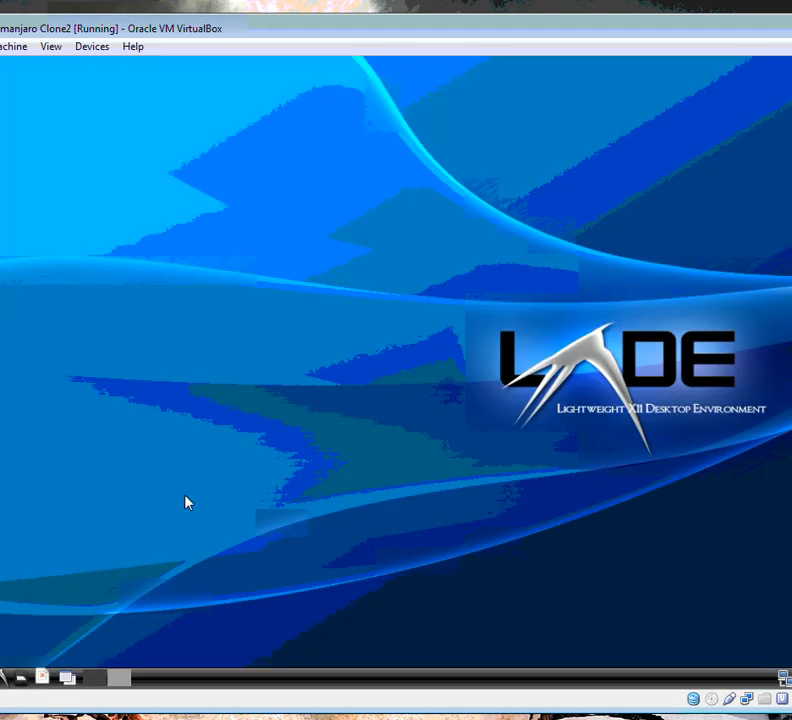
pyautogui.moveTo(225, 557)
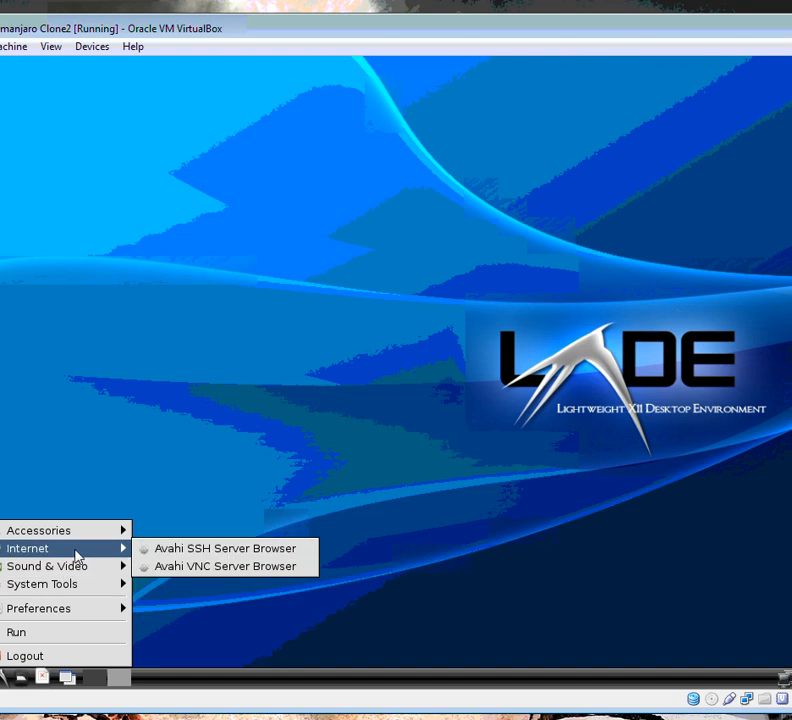
pyautogui.click(212, 565)
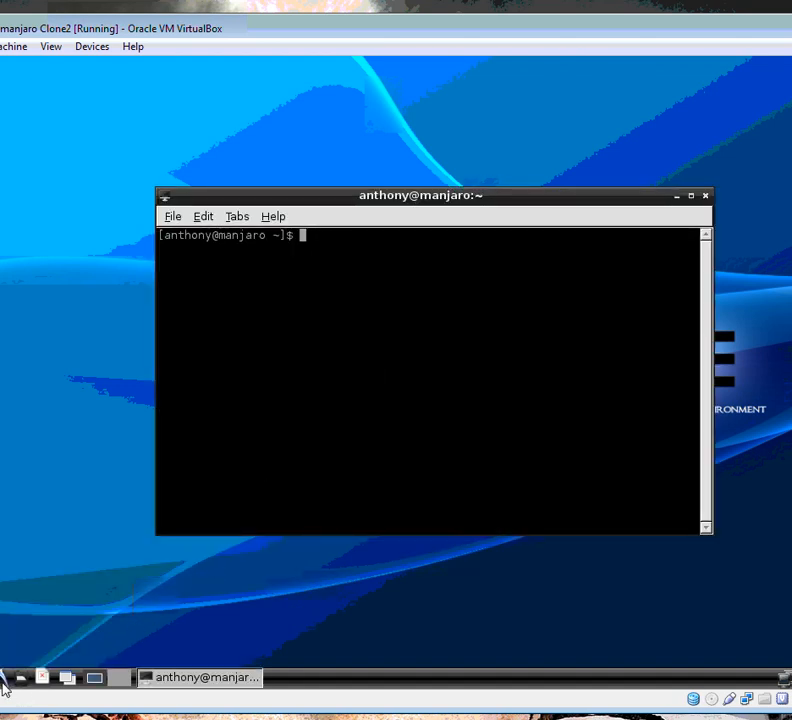
pyautogui.click(8, 677)
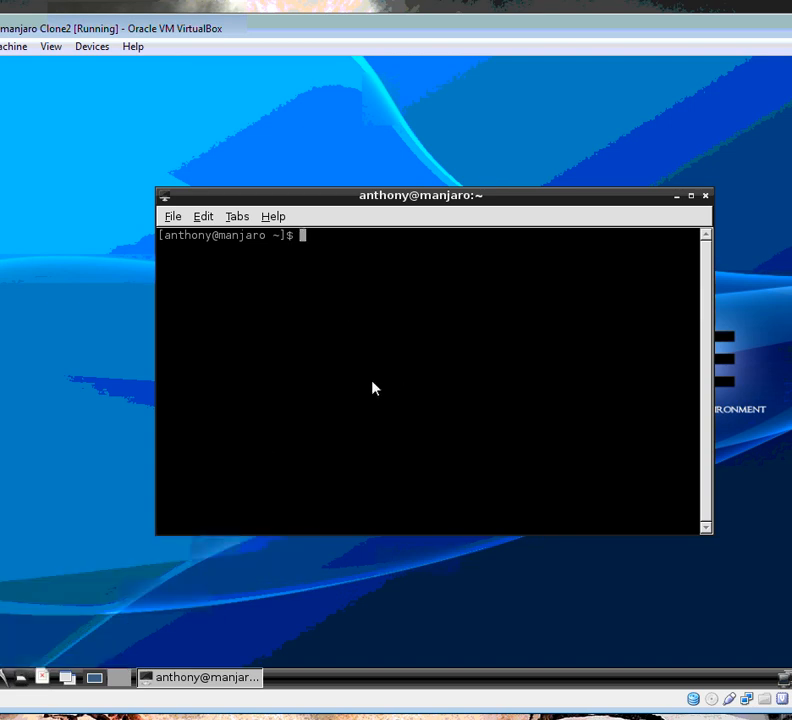
pyautogui.moveTo(668, 413)
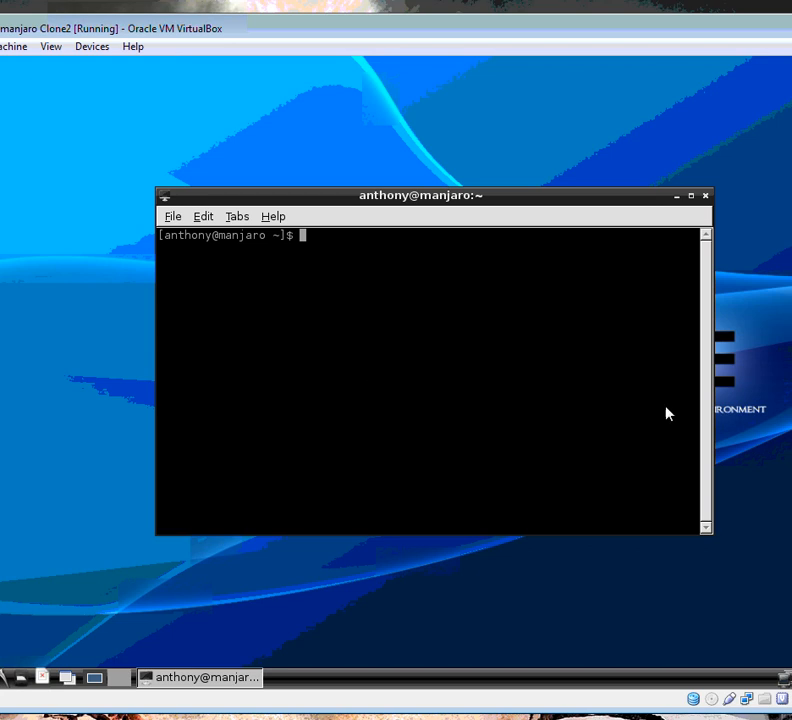
pyautogui.click(705, 195)
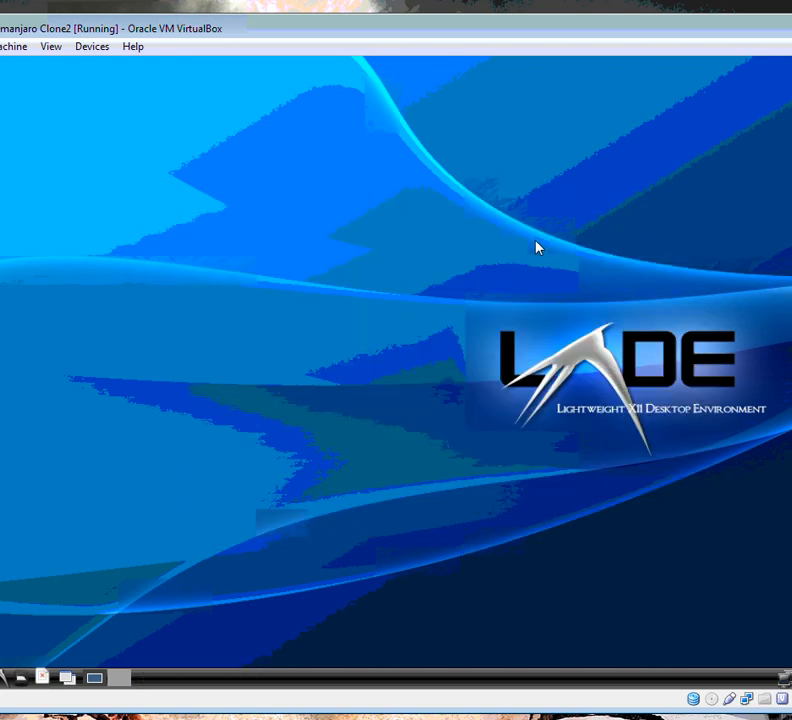
pyautogui.moveTo(191, 593)
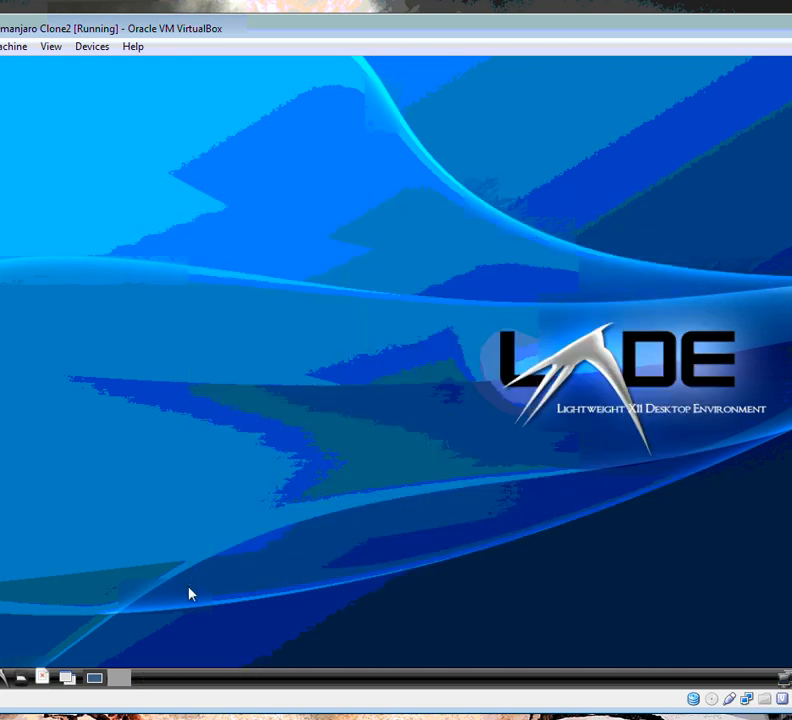
pyautogui.moveTo(50, 678)
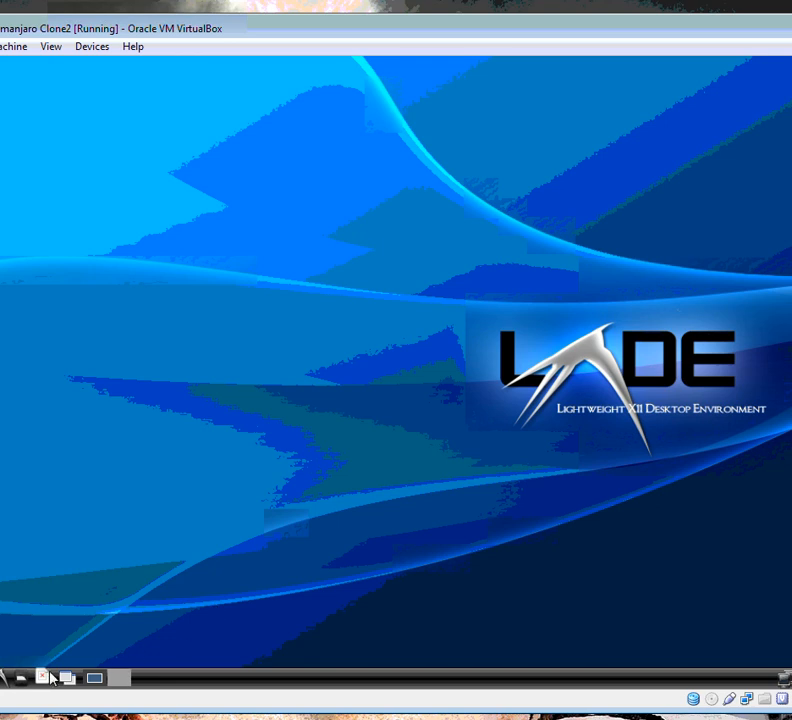
pyautogui.moveTo(195, 545)
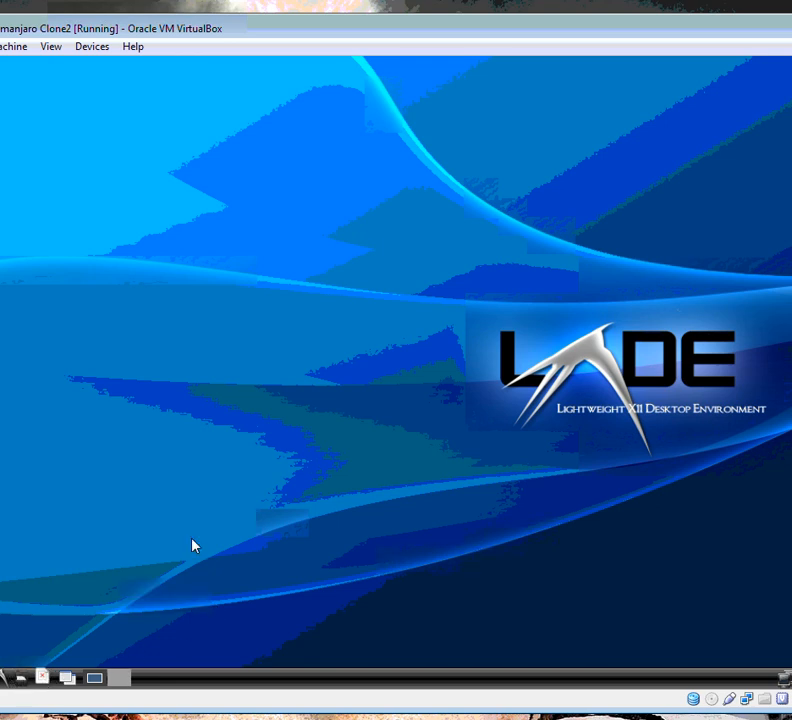
pyautogui.moveTo(252, 536)
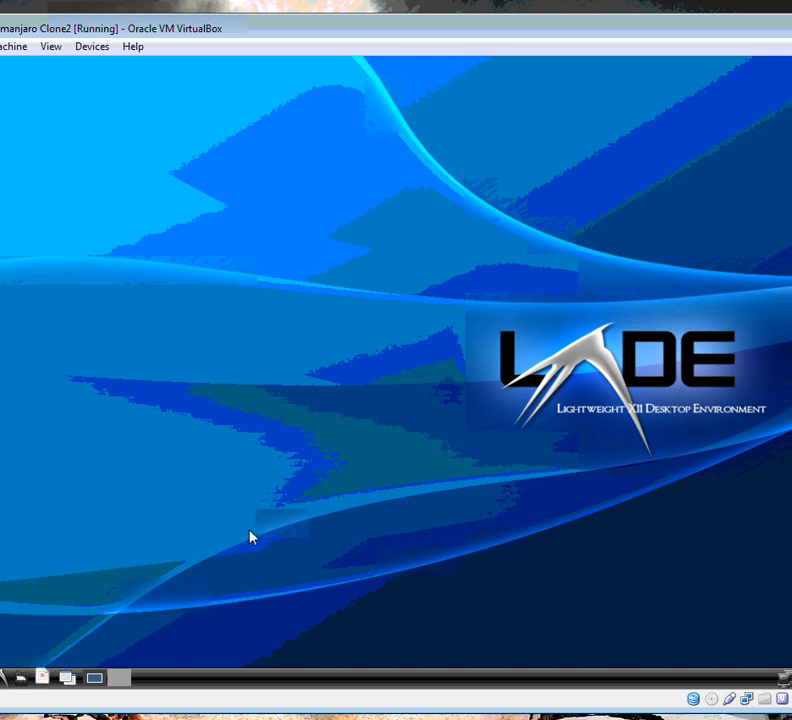